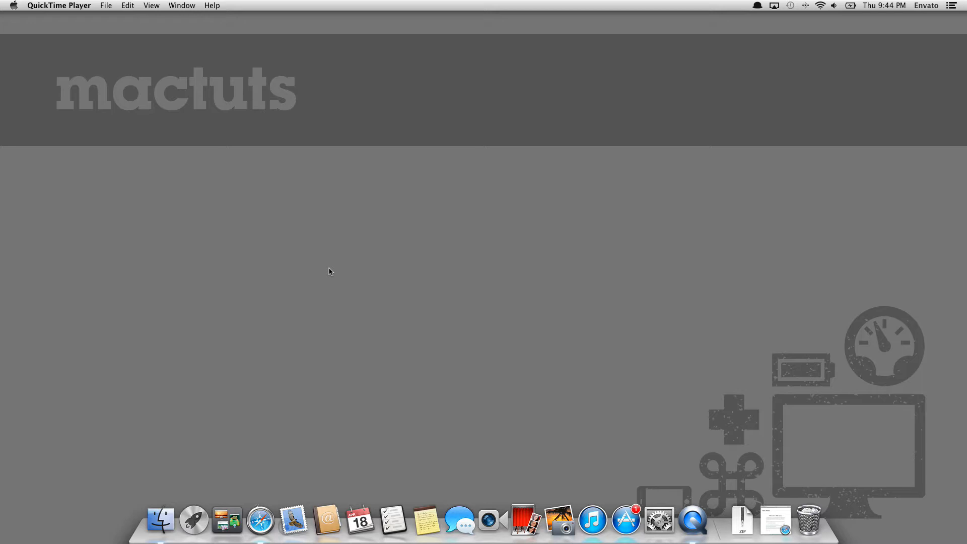
mouse_move(659, 522)
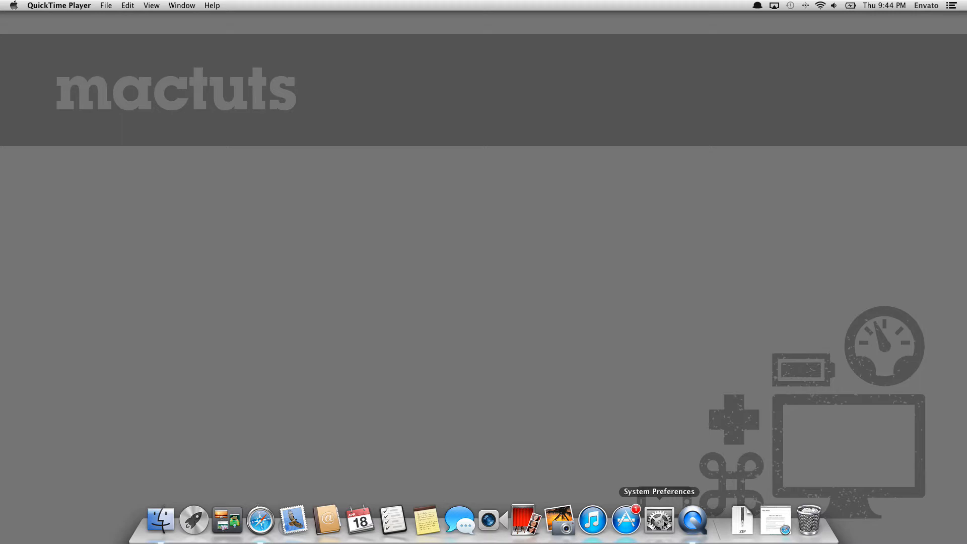
Browse System Preferences, ending on the Sound pane, with the window moved toward the centre
left_click(659, 523)
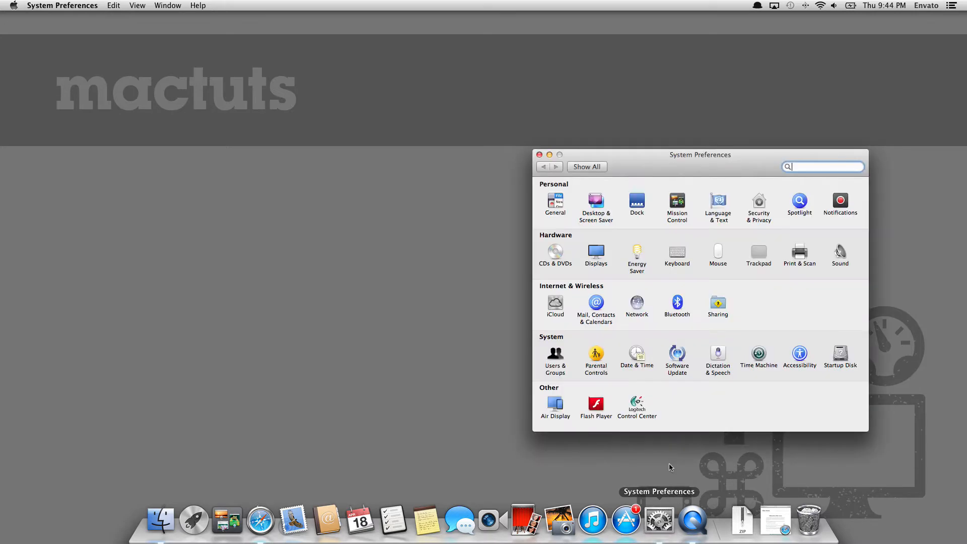
left_click_drag(700, 155, 381, 120)
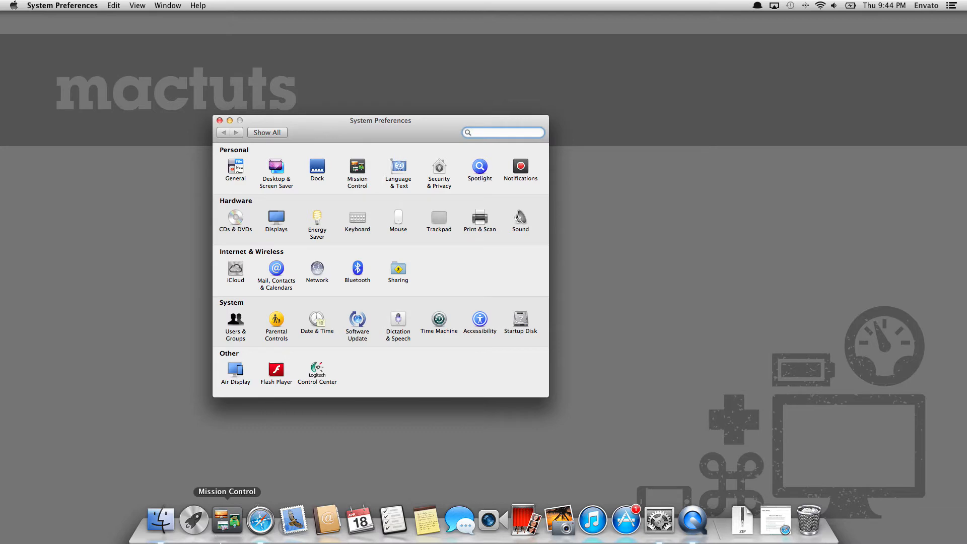
mouse_move(396, 103)
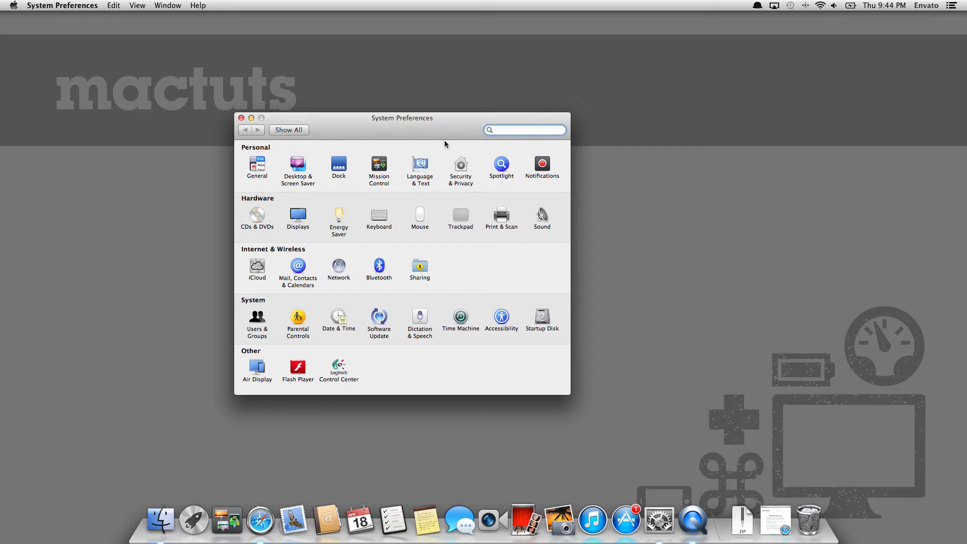
mouse_move(344, 200)
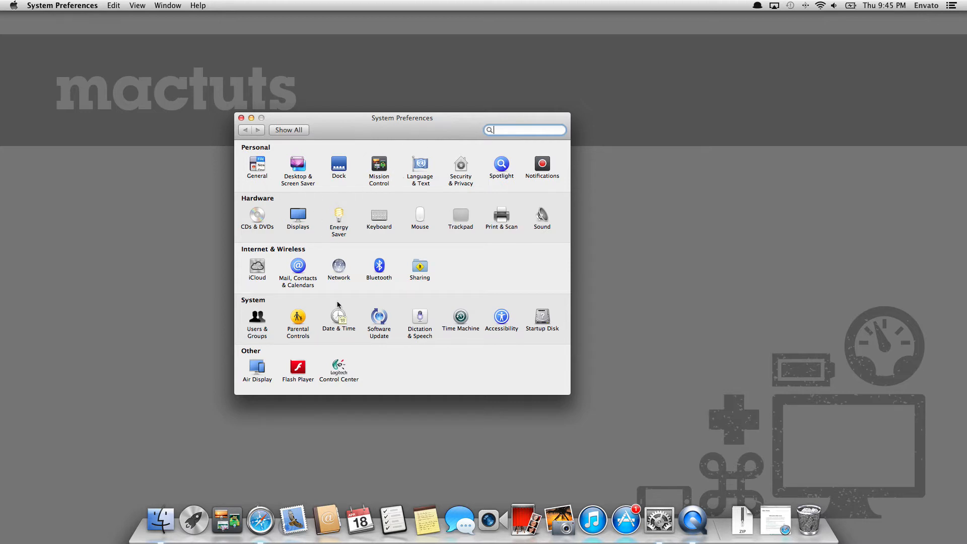
mouse_move(377, 149)
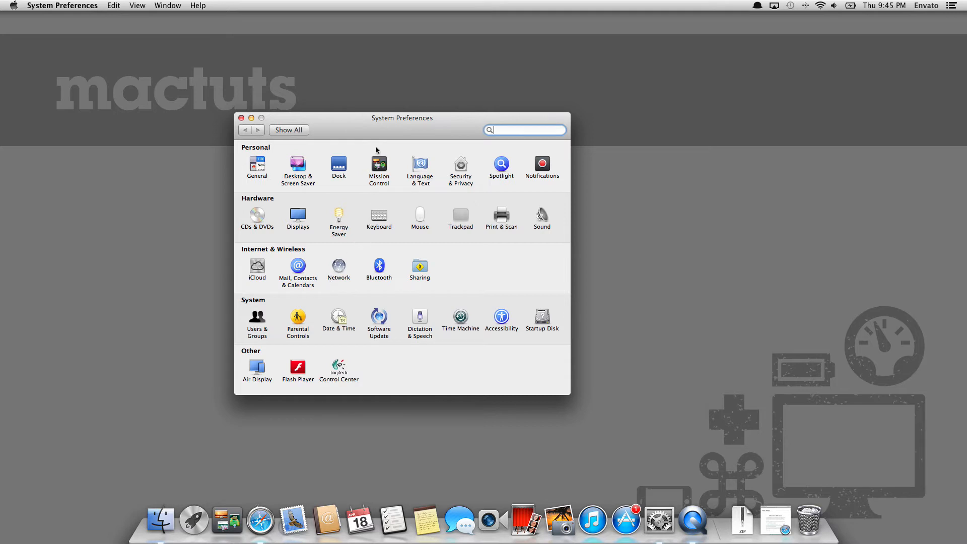
mouse_move(457, 193)
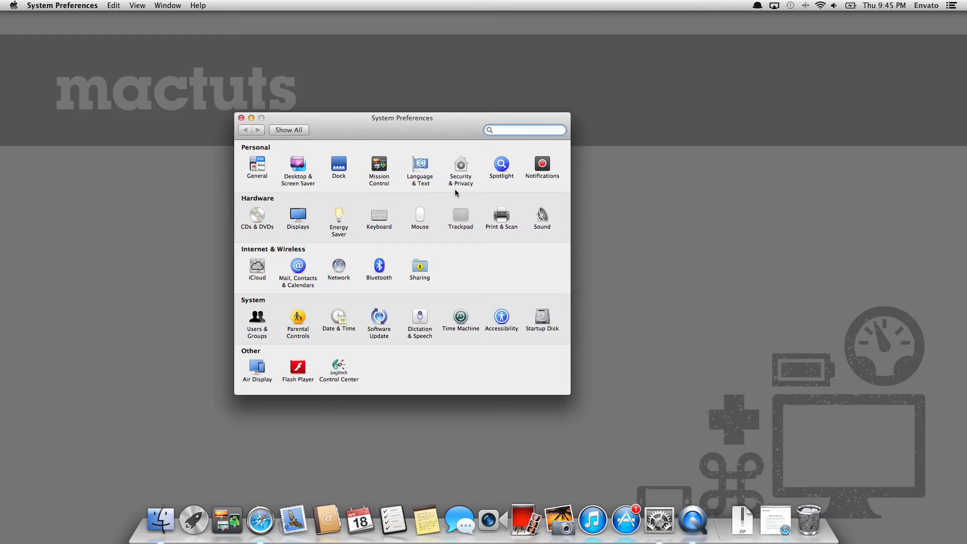
mouse_move(372, 242)
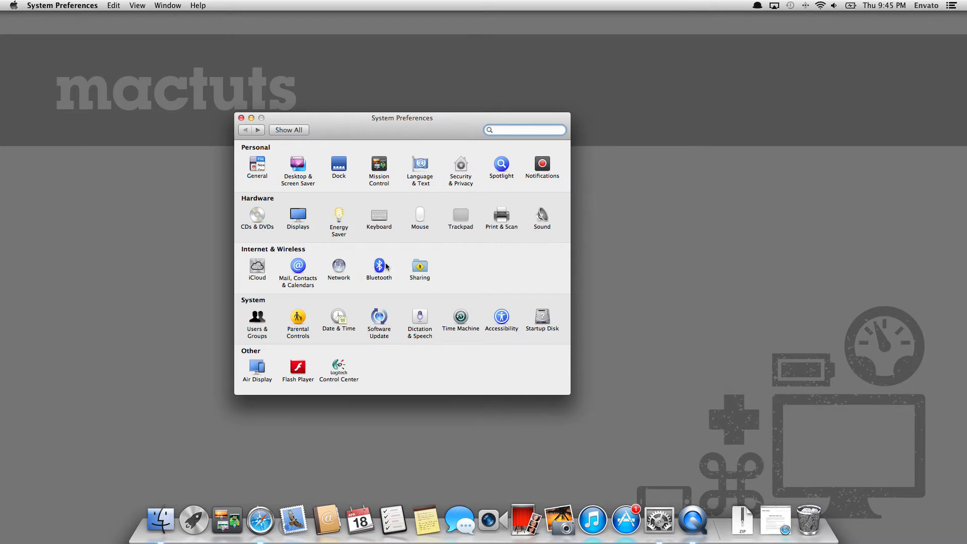
left_click(525, 130)
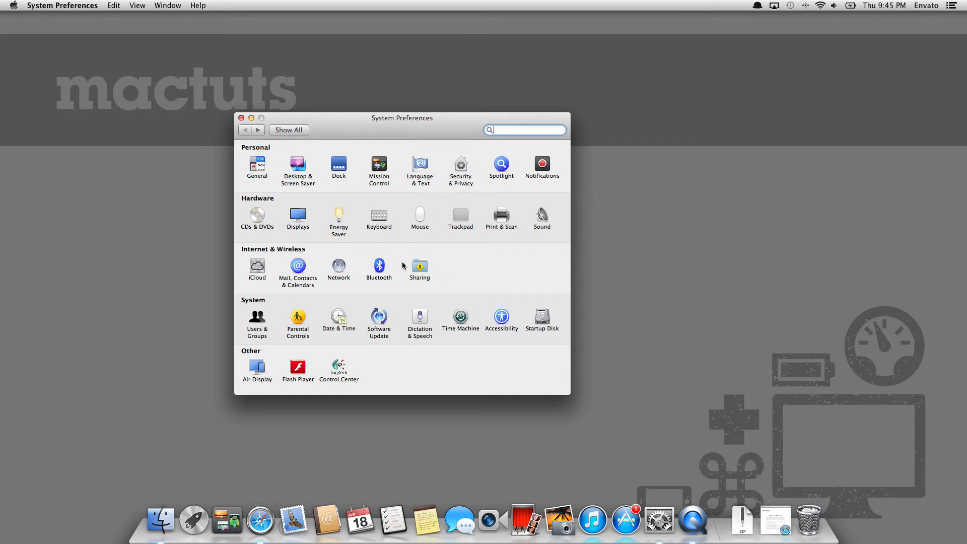
mouse_move(406, 260)
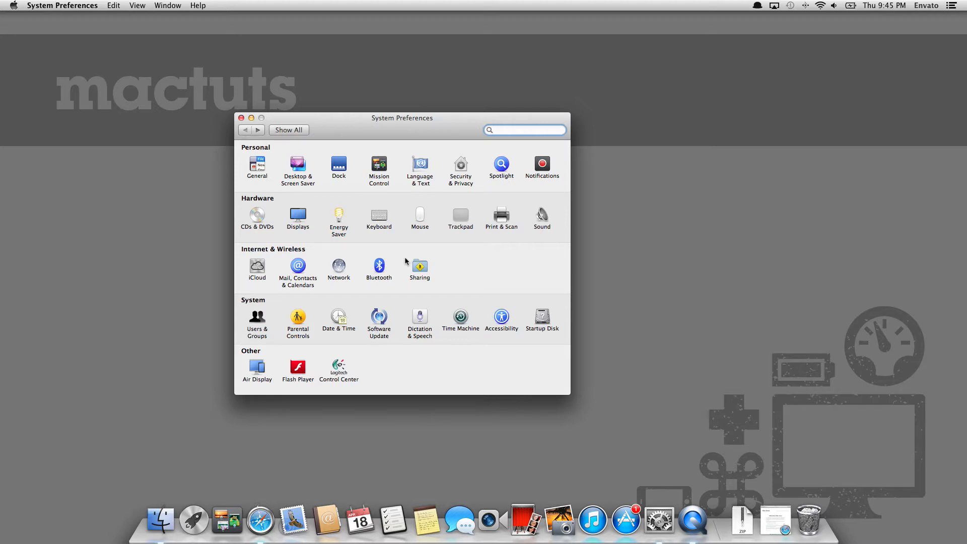
left_click(525, 130)
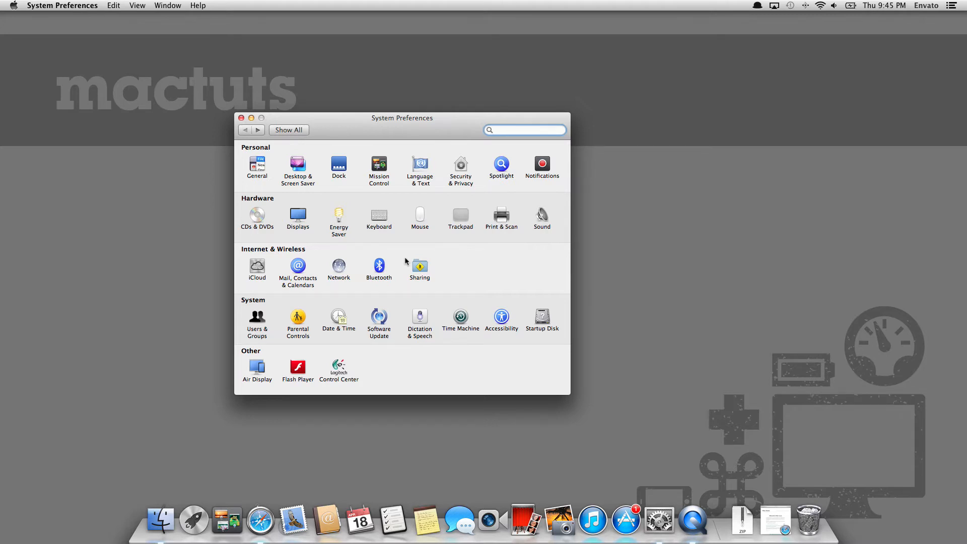
left_click(524, 130)
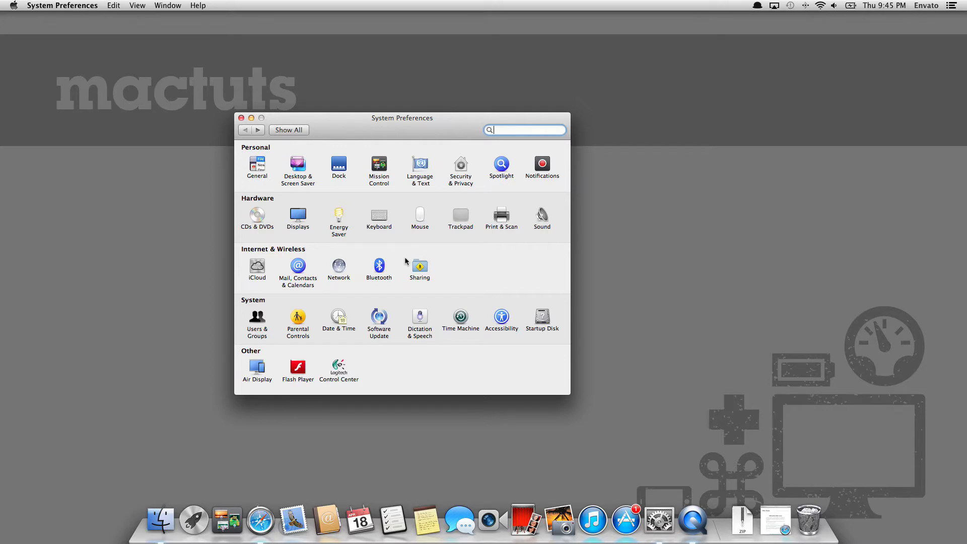
mouse_move(592, 520)
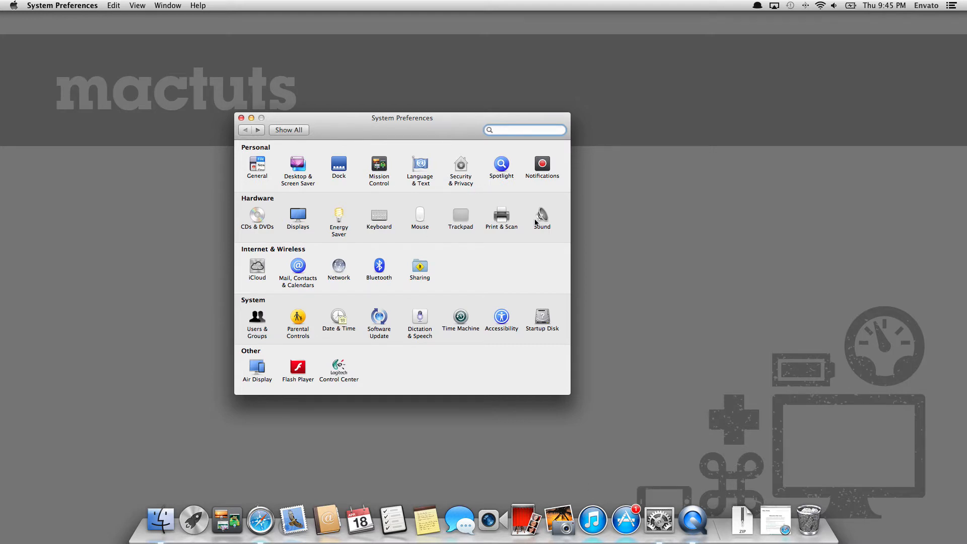
left_click(525, 130)
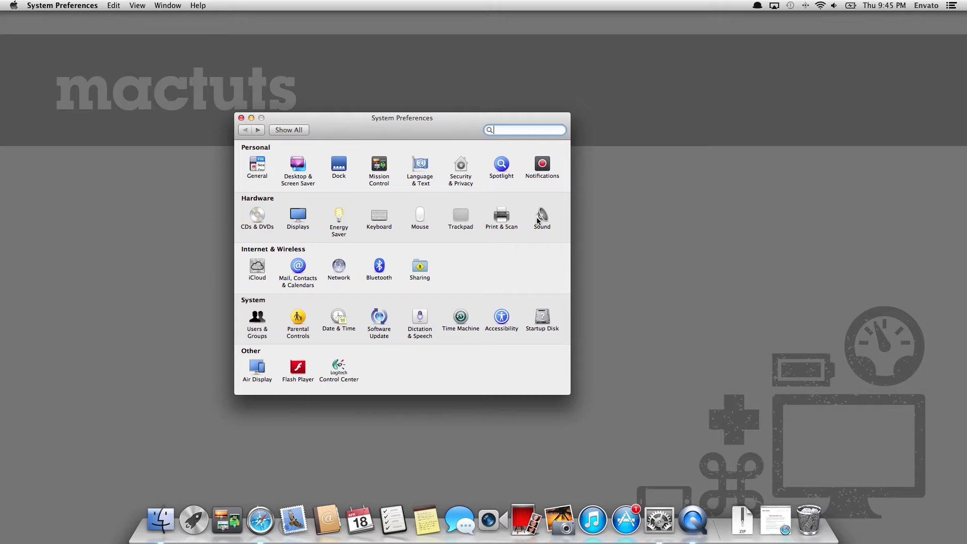
left_click(541, 215)
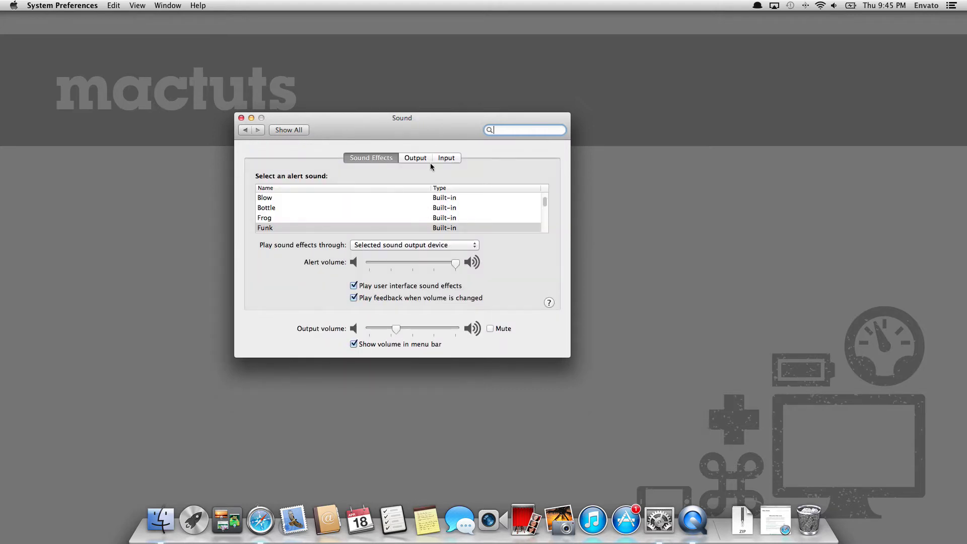
left_click_drag(402, 118, 425, 120)
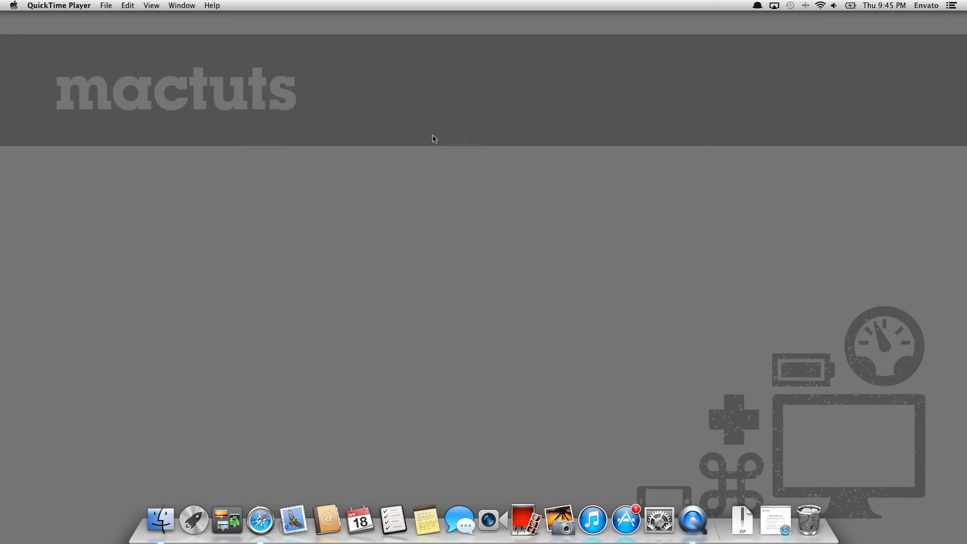
Visit the author's apps page, then unzip preferences_quick_launch.zip and select its Preferences Quick Launch folder
left_click(267, 521)
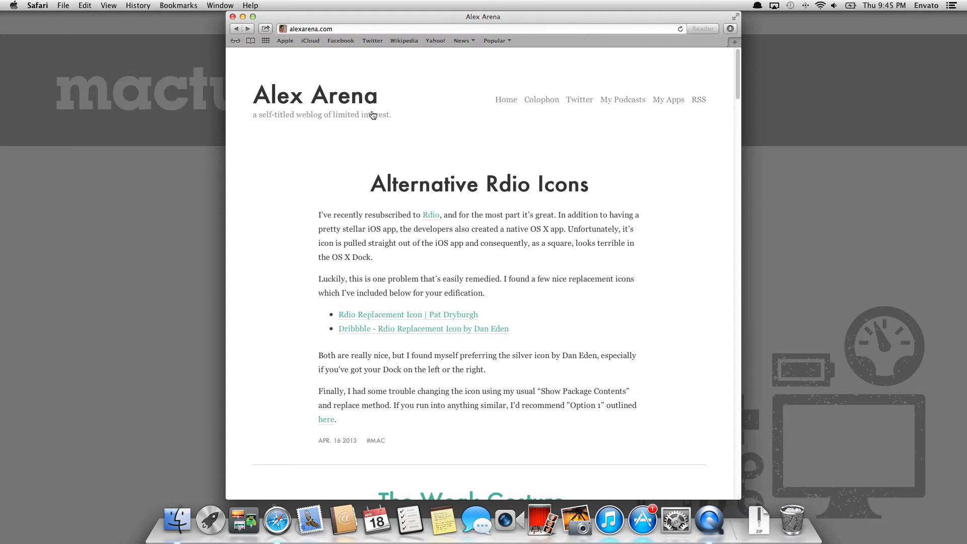
left_click(311, 28)
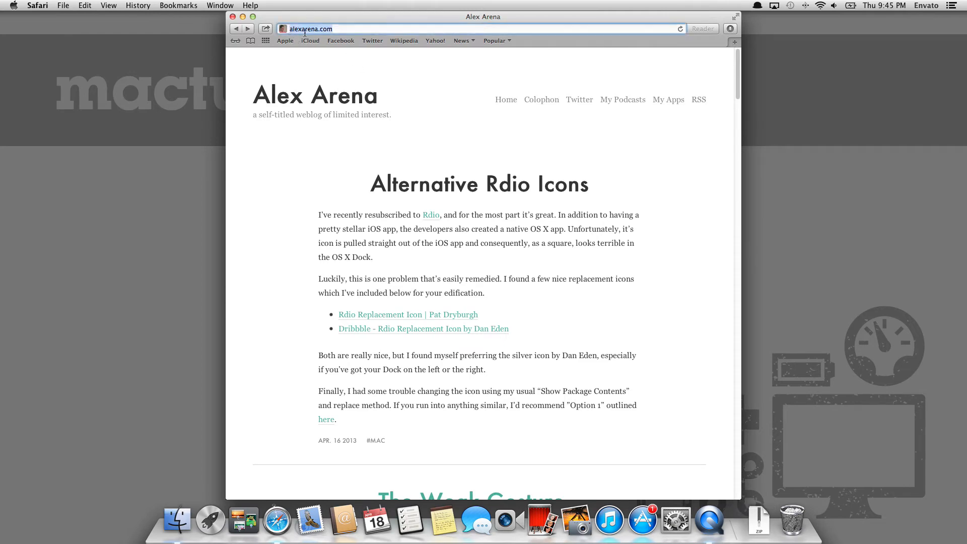
mouse_move(664, 104)
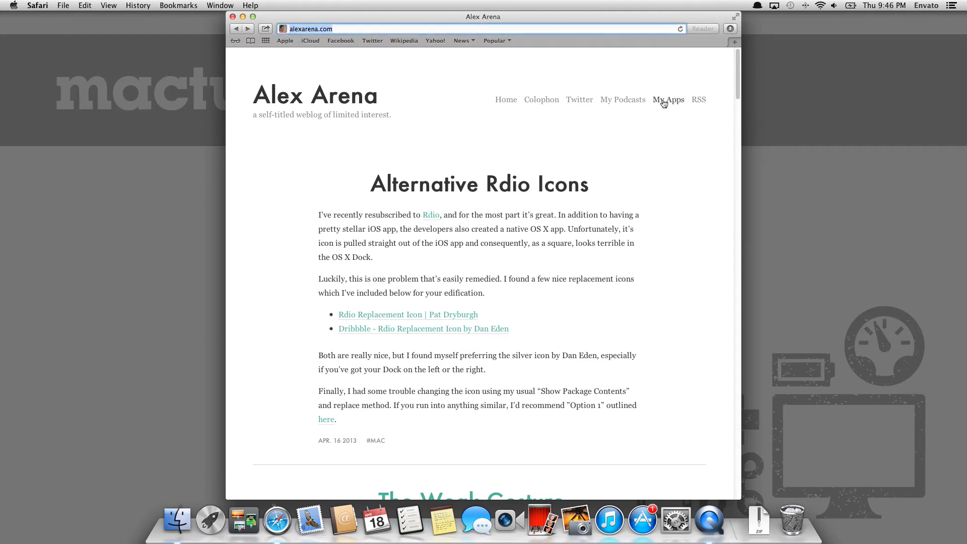
left_click(668, 98)
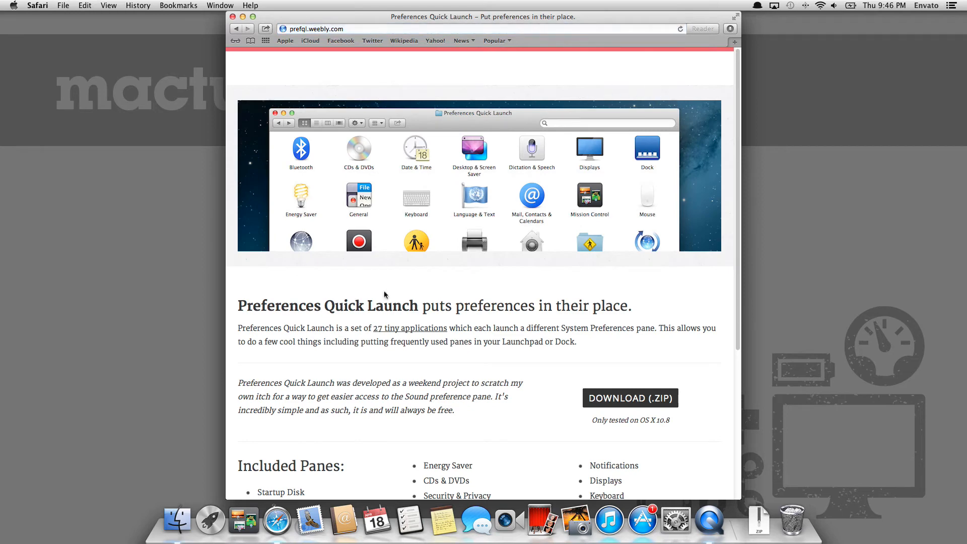
mouse_move(453, 324)
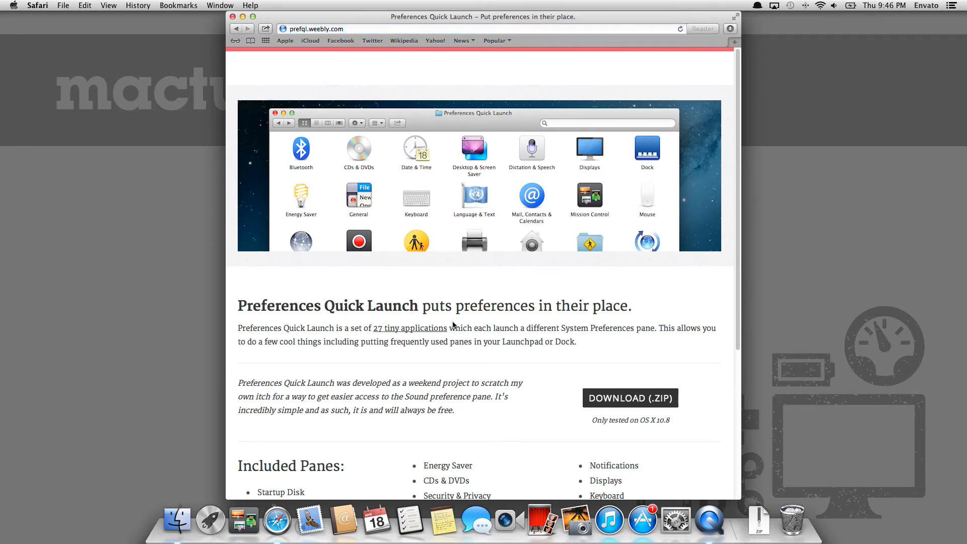
mouse_move(407, 319)
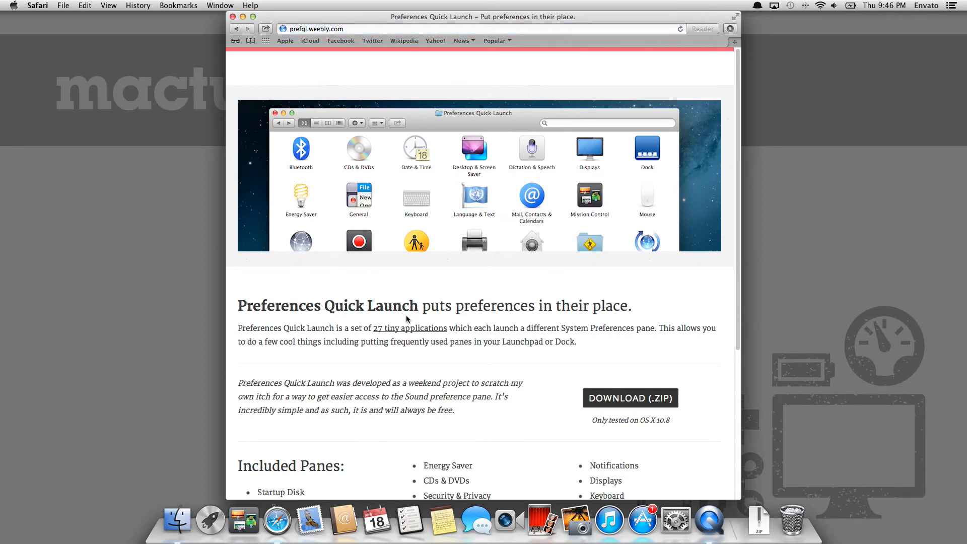
mouse_move(304, 373)
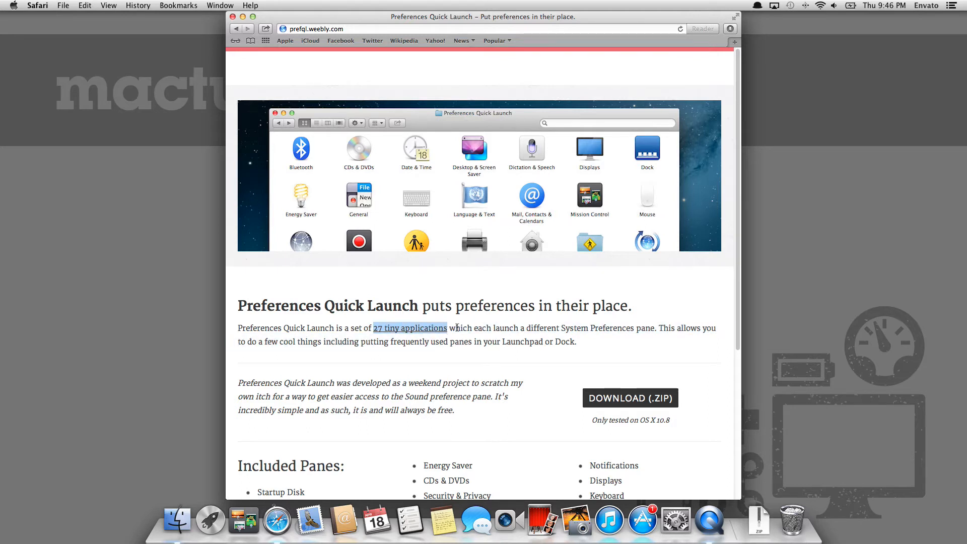
mouse_move(461, 341)
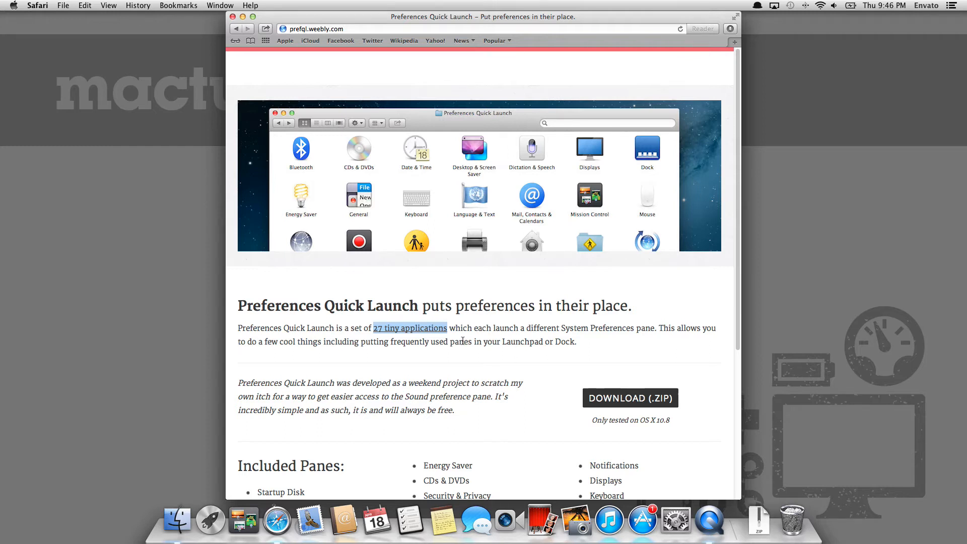
mouse_move(618, 356)
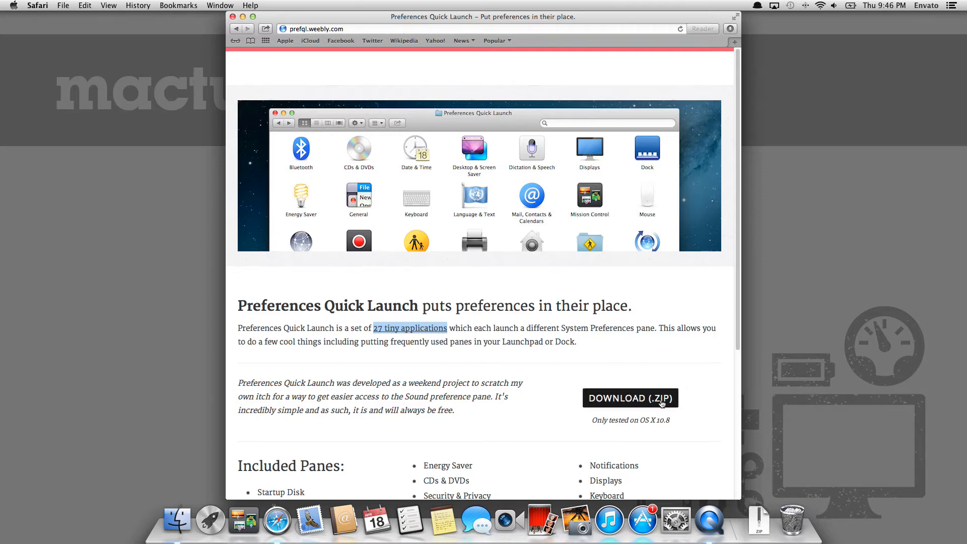
mouse_move(323, 203)
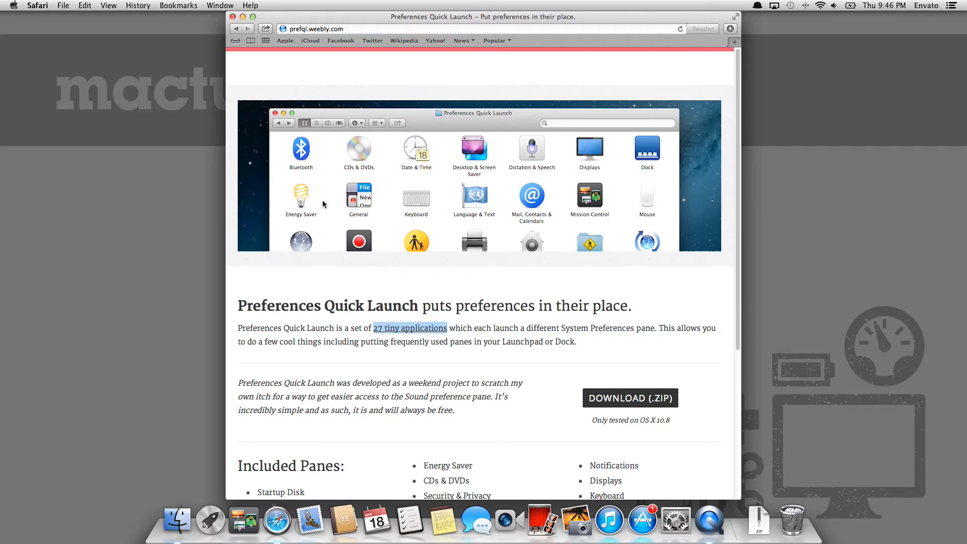
mouse_move(246, 21)
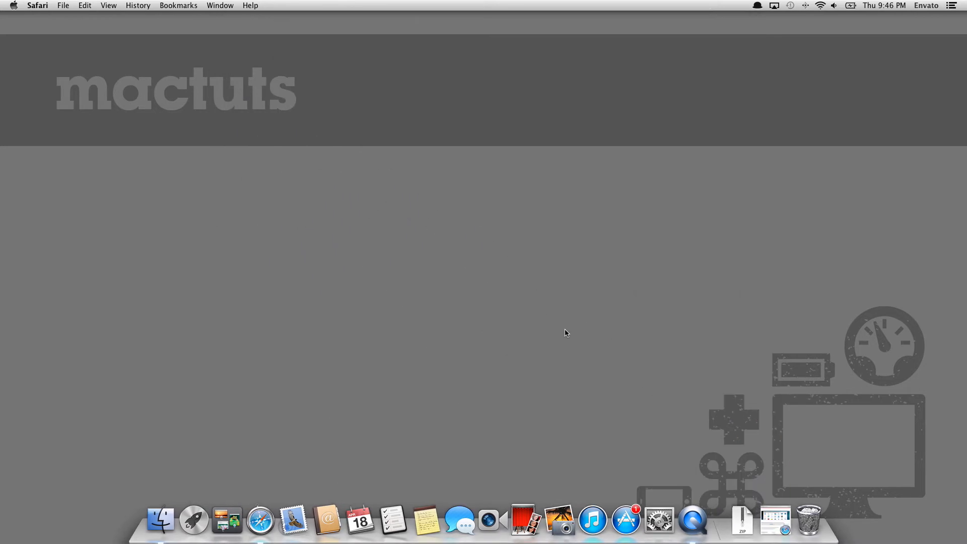
mouse_move(742, 520)
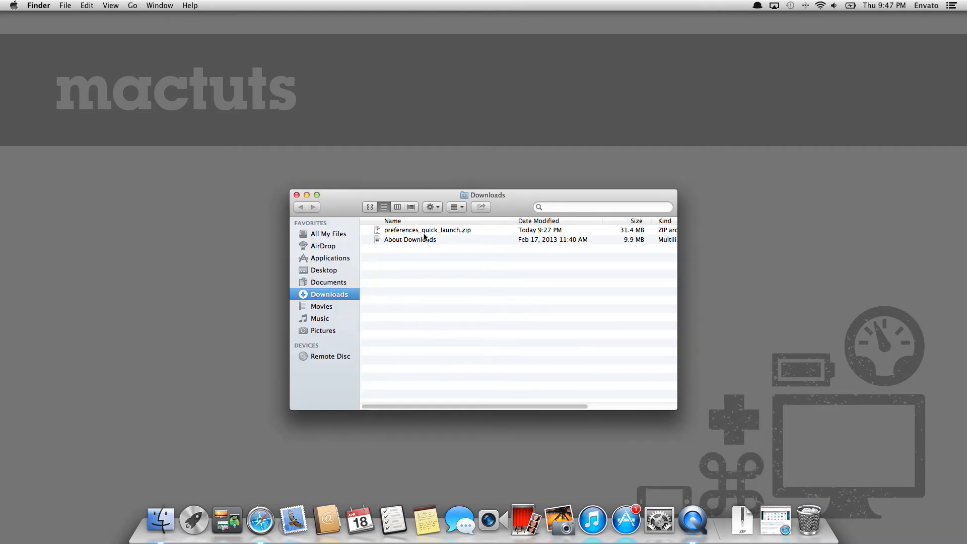
mouse_move(423, 232)
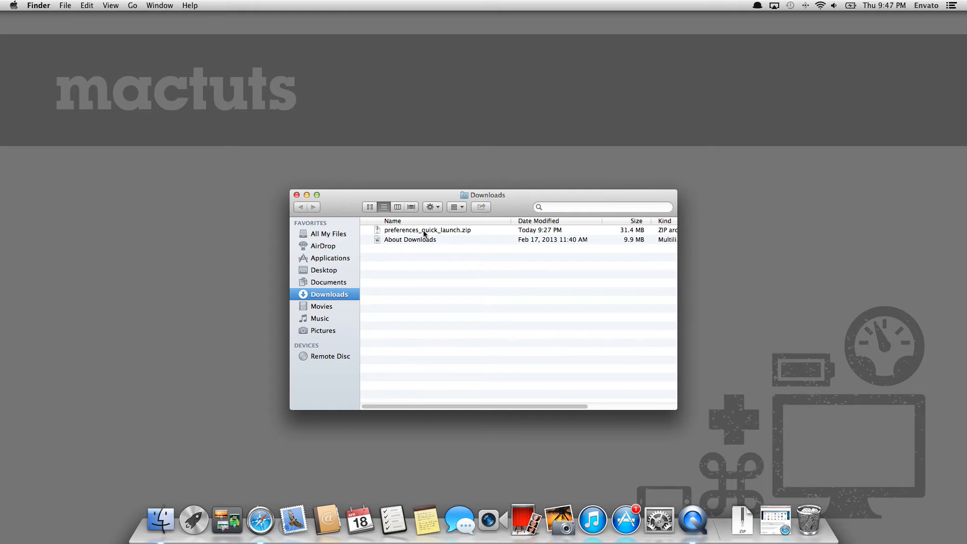
mouse_move(430, 233)
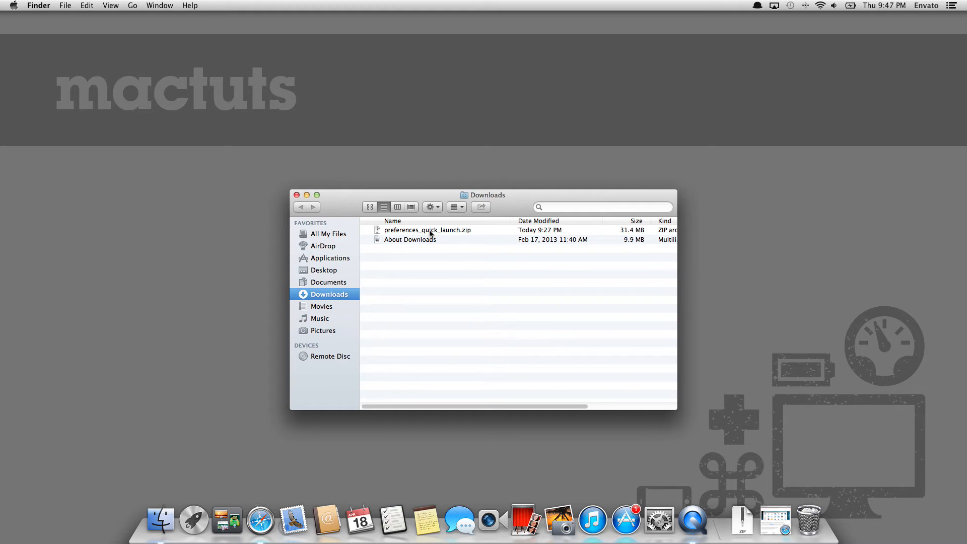
double_click(428, 229)
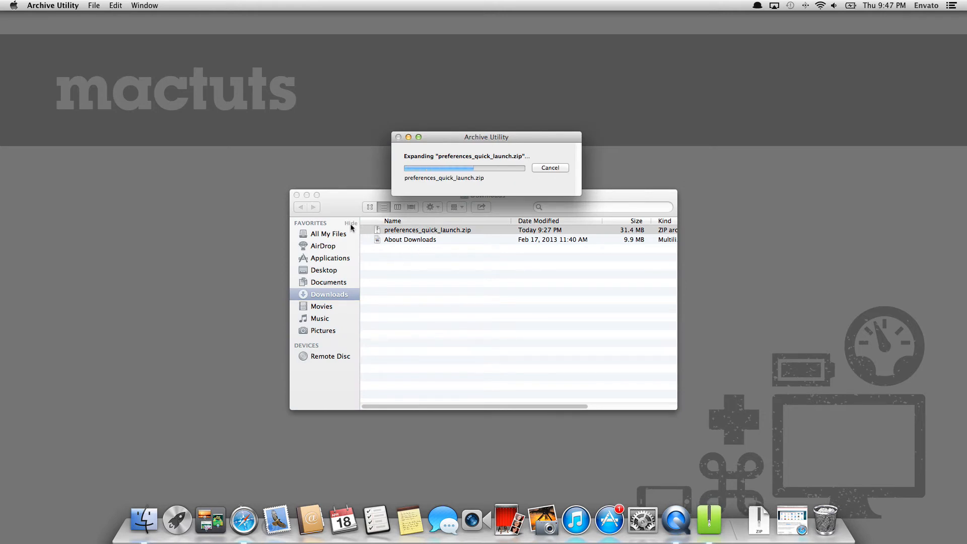
mouse_move(347, 213)
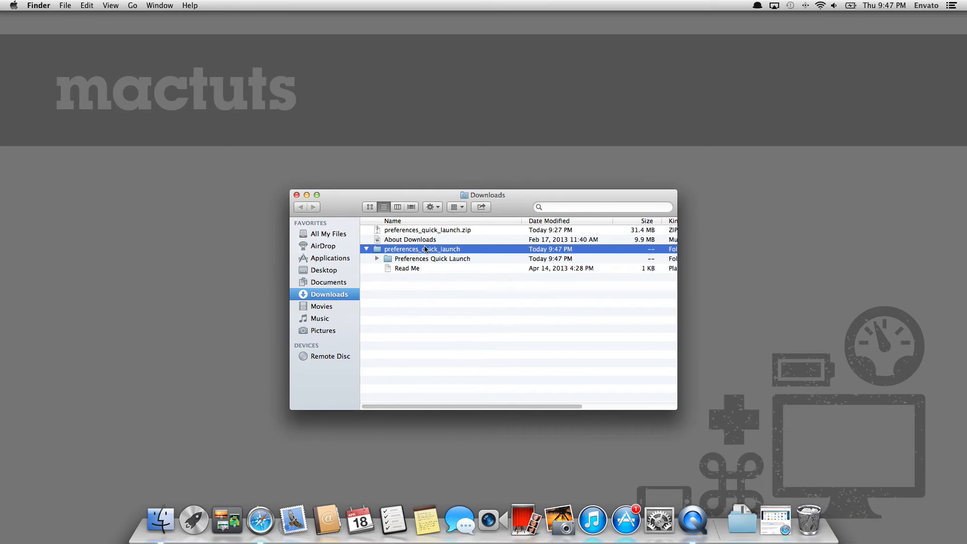
mouse_move(454, 261)
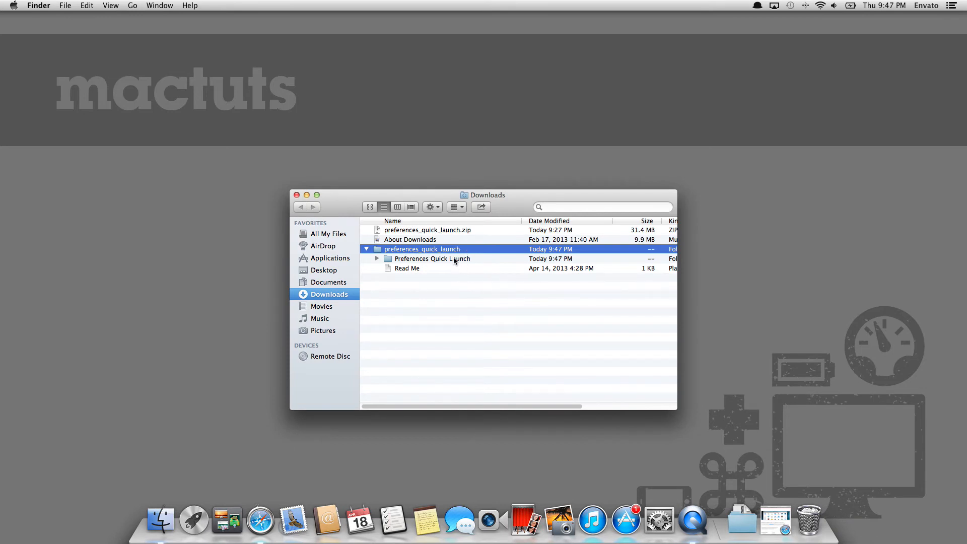
left_click(431, 258)
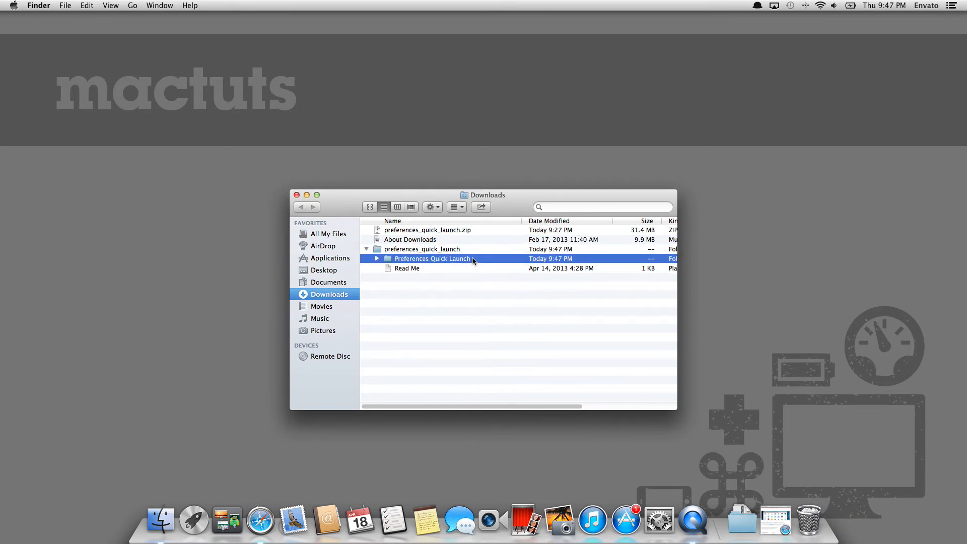
mouse_move(432, 263)
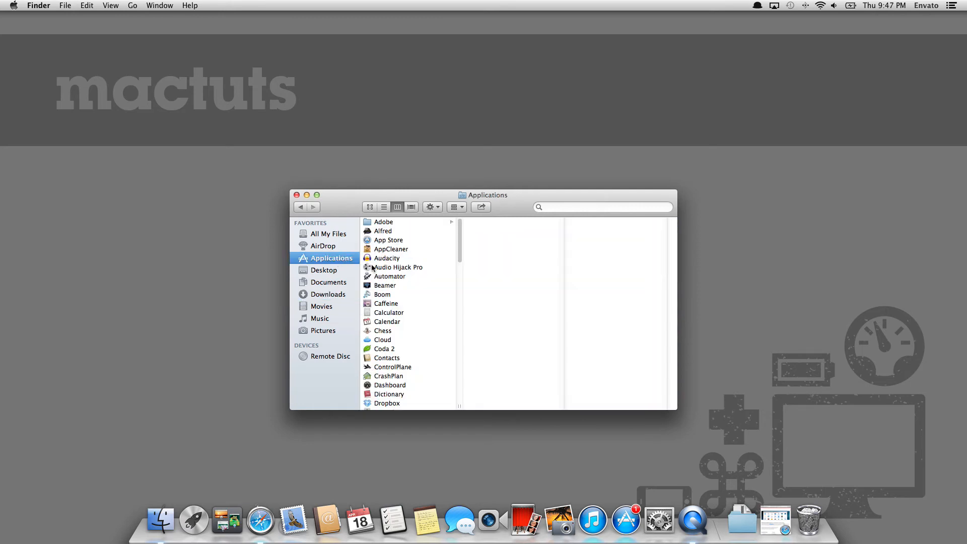
Scroll Applications to Preferences Quick Launch and bring up System Preferences beside it for comparison
scroll("down", 3)
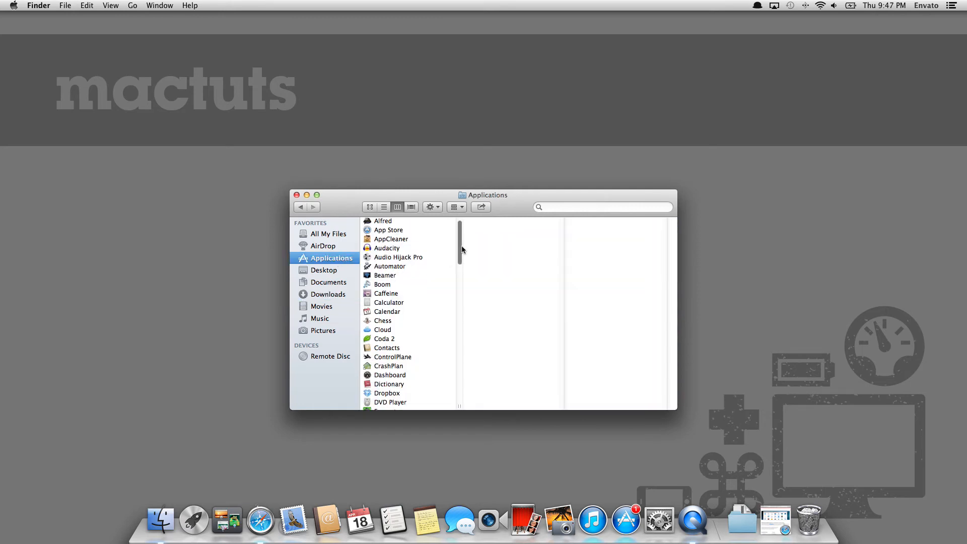
scroll("down", 3)
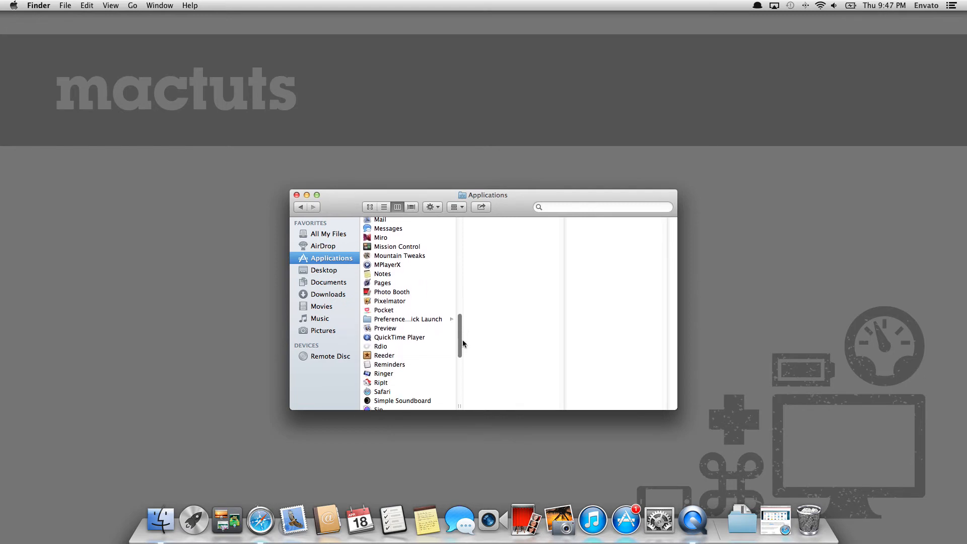
scroll("down", 3)
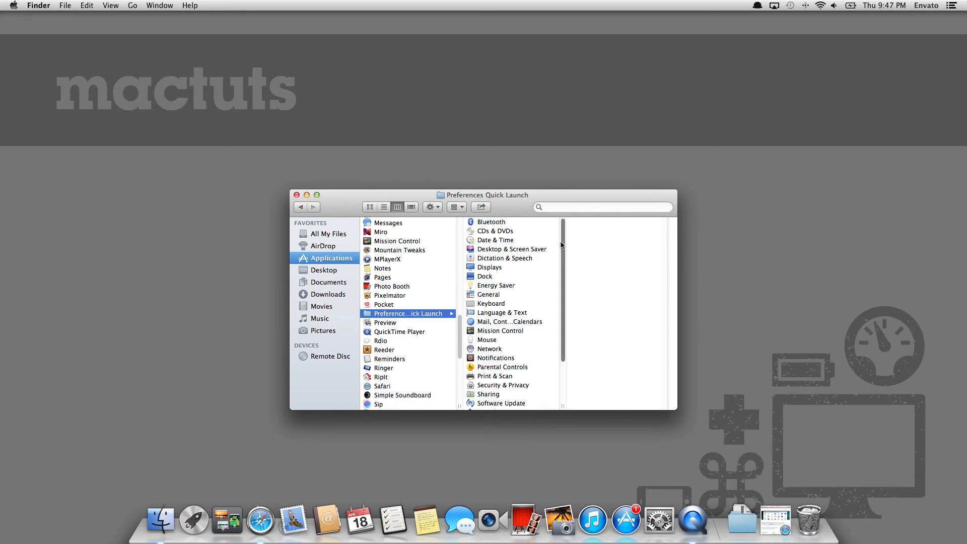
scroll("down", 3)
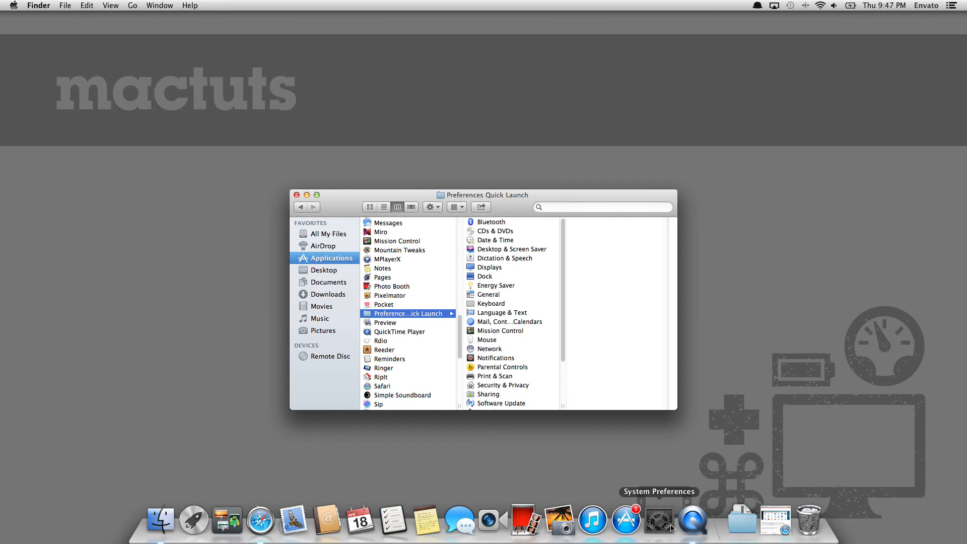
left_click(661, 520)
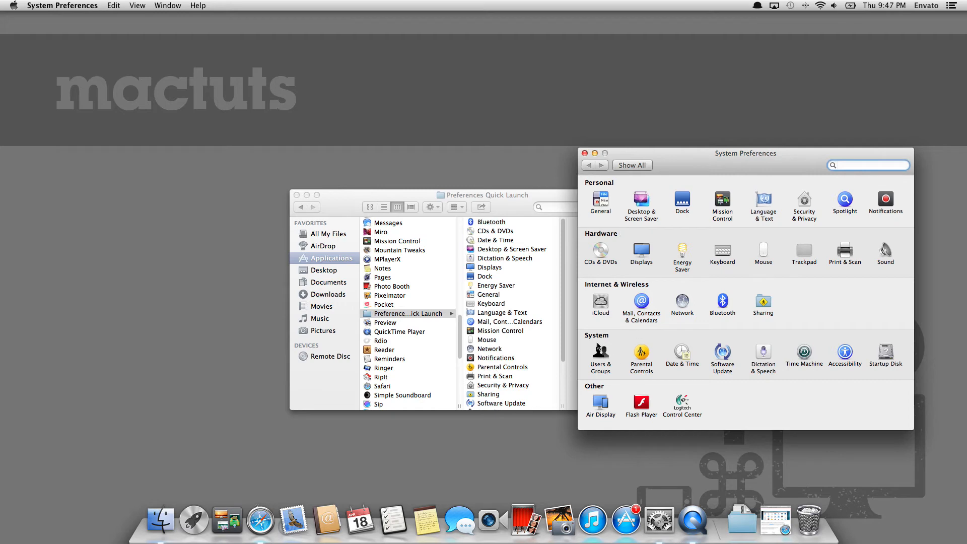
left_click(868, 166)
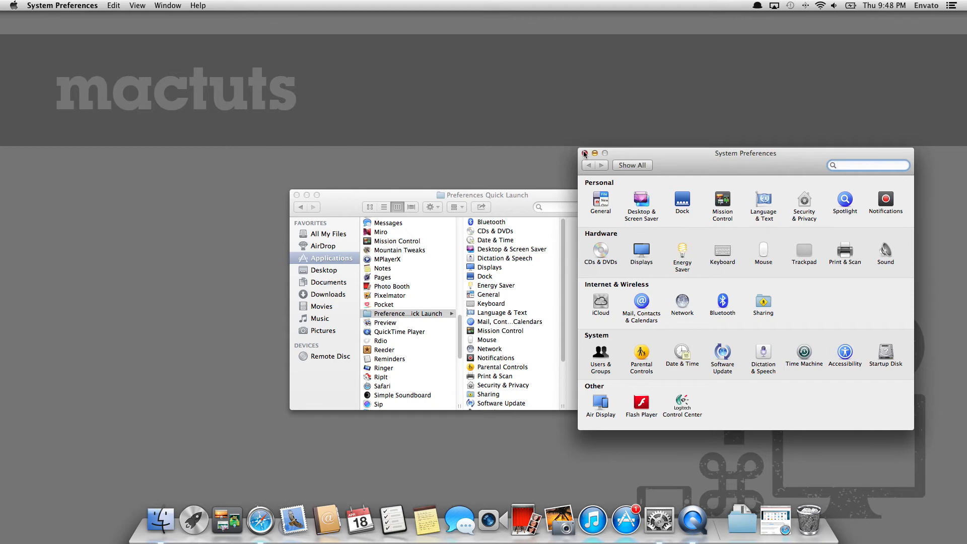
left_click(584, 153)
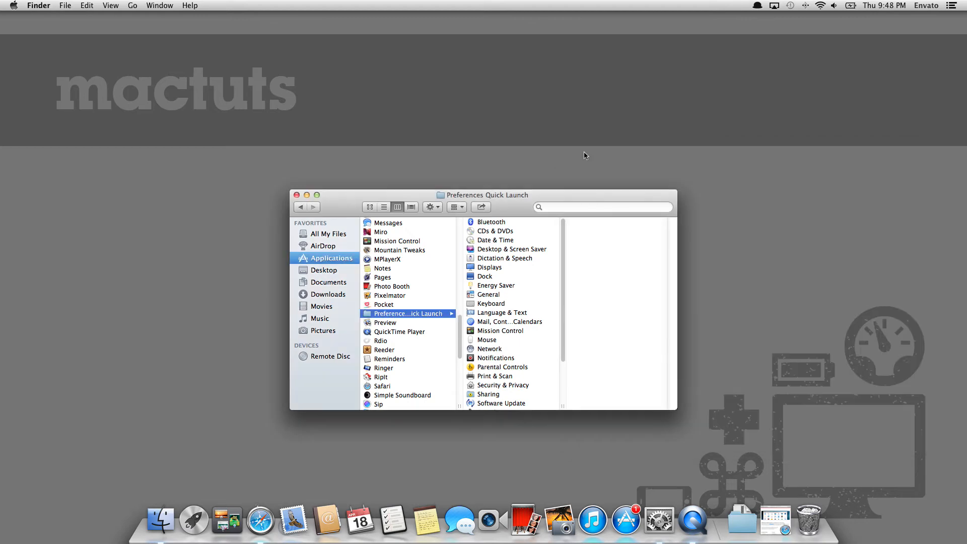
mouse_move(520, 213)
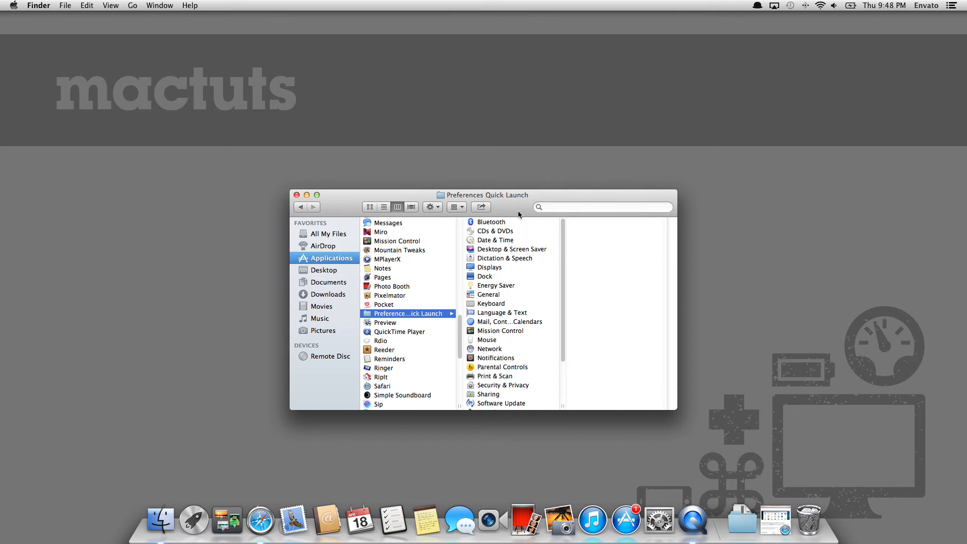
mouse_move(494, 258)
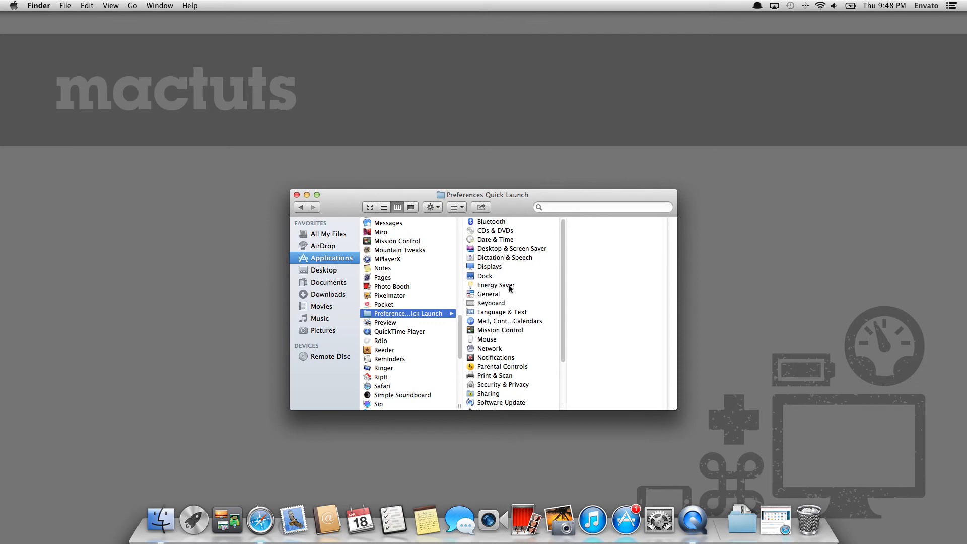
Scroll to the Sound app in Preferences Quick Launch and grab it for the Dock
scroll("down", 3)
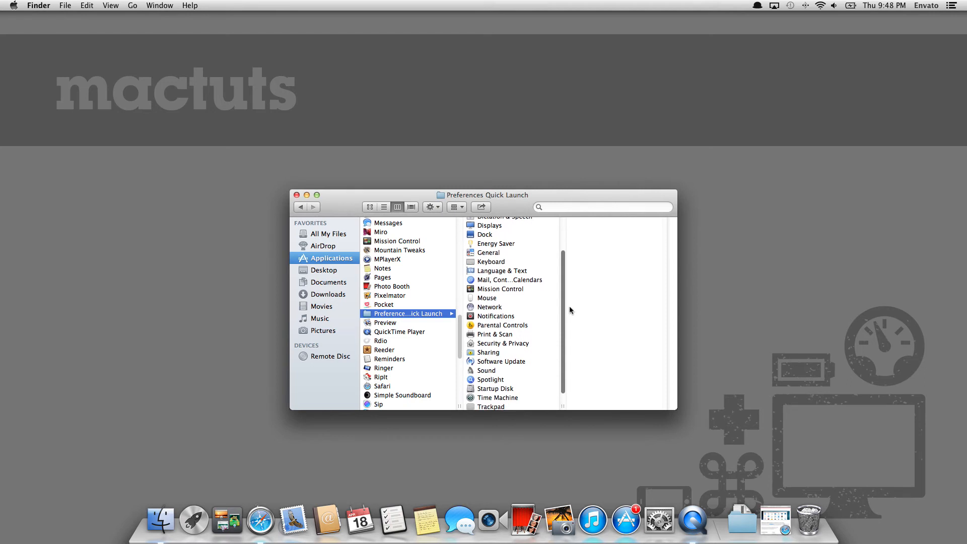
scroll("down", 3)
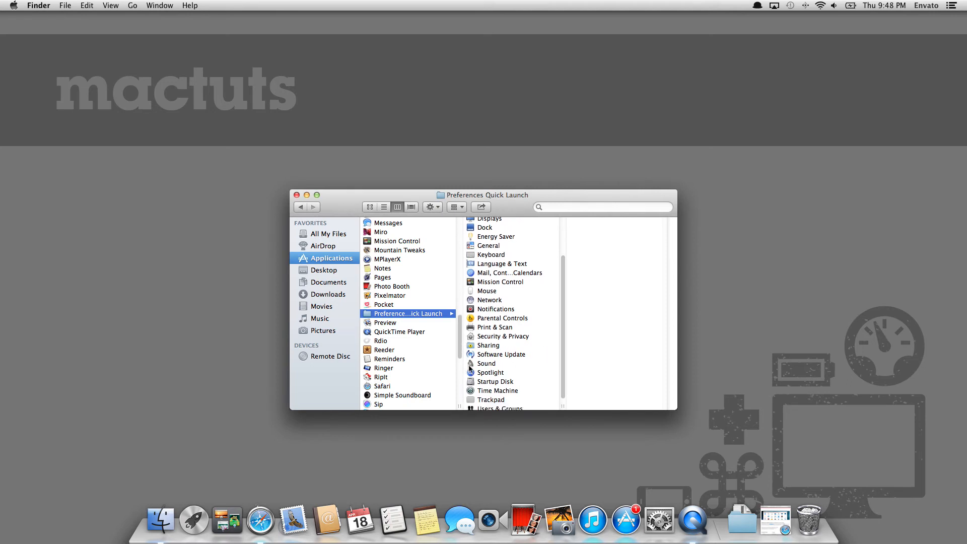
left_click(486, 362)
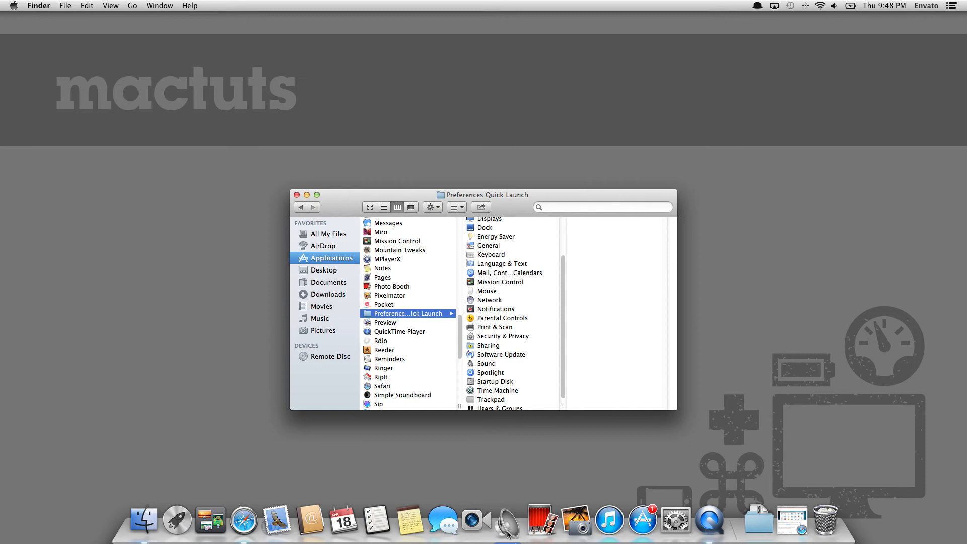
mouse_move(509, 522)
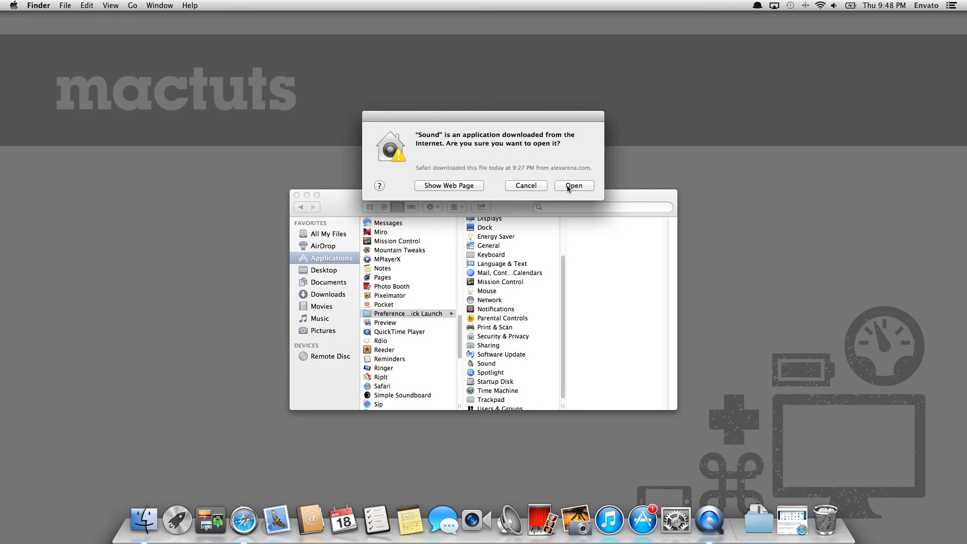
left_click(574, 185)
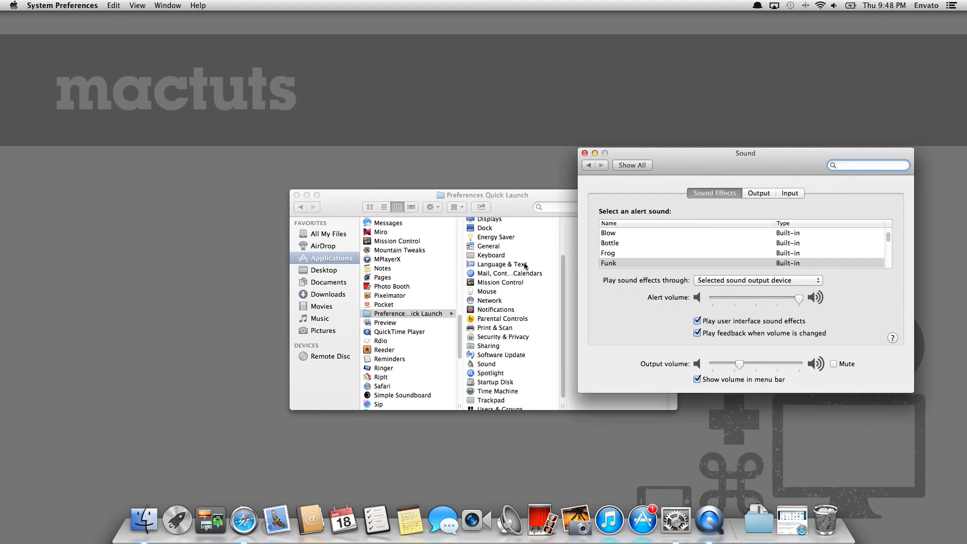
mouse_move(578, 163)
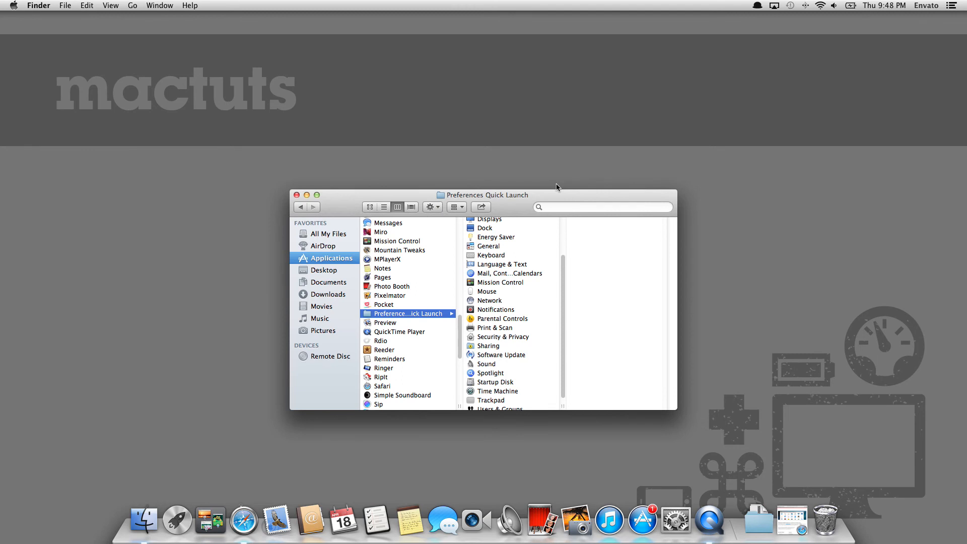
mouse_move(274, 499)
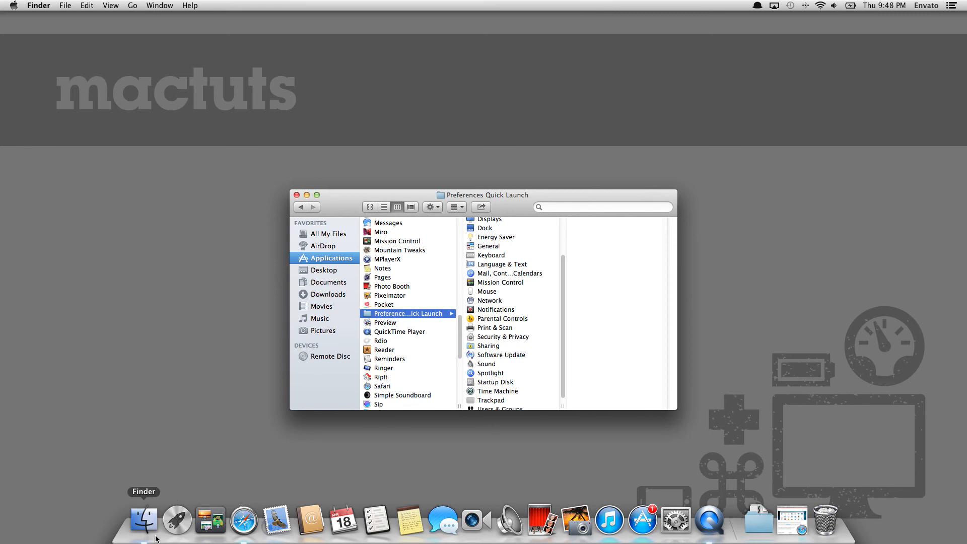
mouse_move(167, 527)
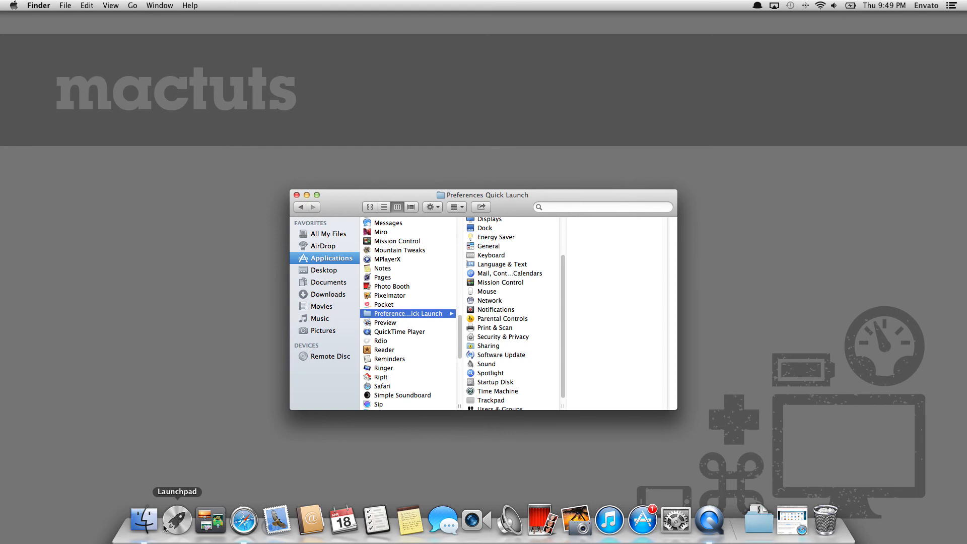
Show Launchpad's first page of installed apps
left_click(177, 518)
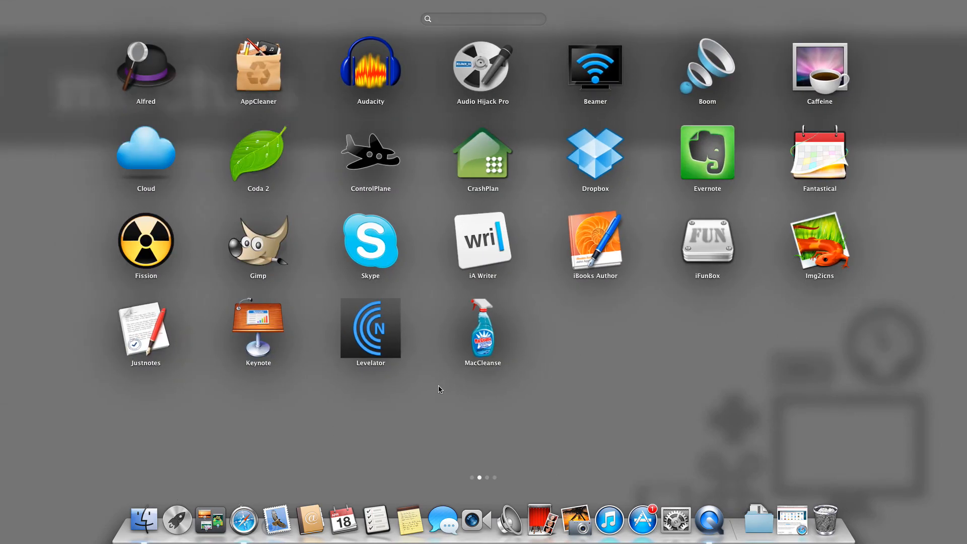
Swipe Launchpad to the next page of apps
scroll("left", 3)
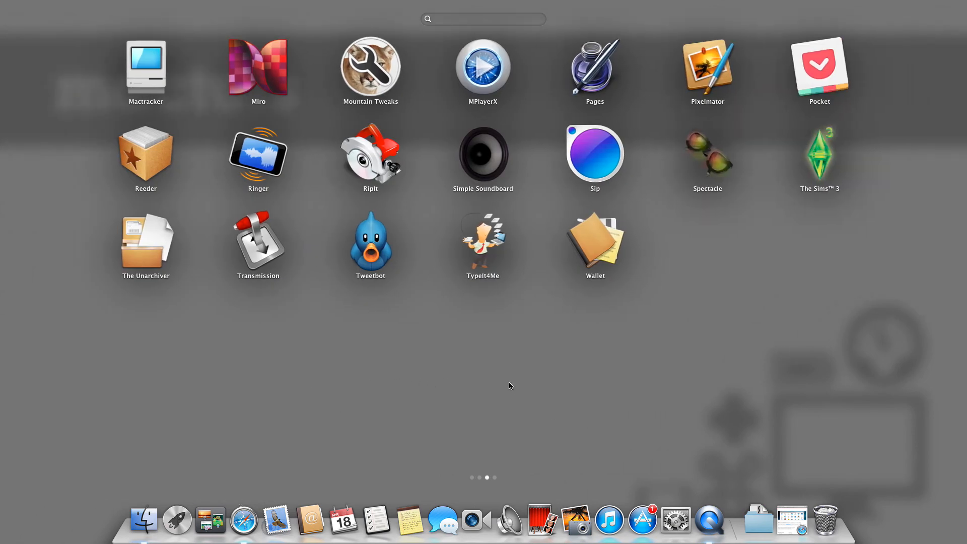
mouse_move(586, 365)
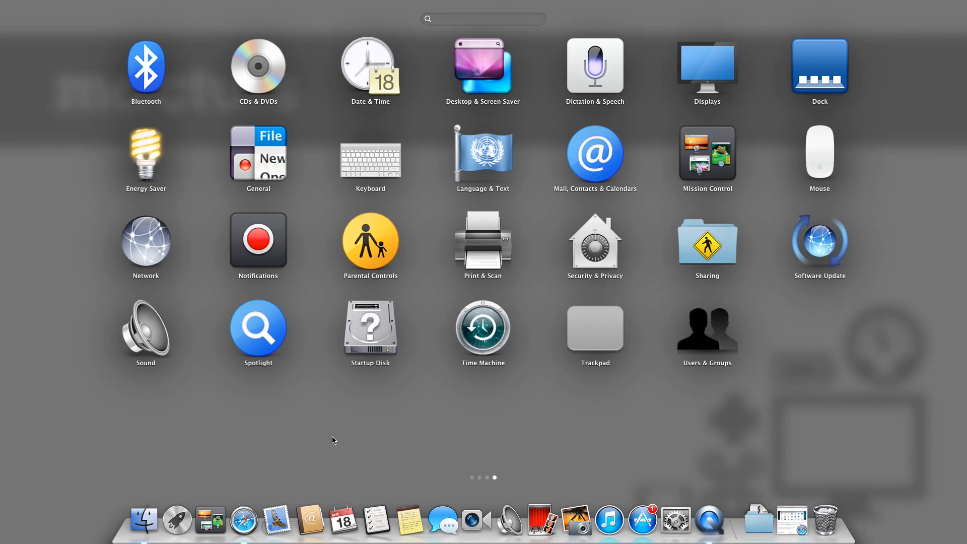
mouse_move(449, 333)
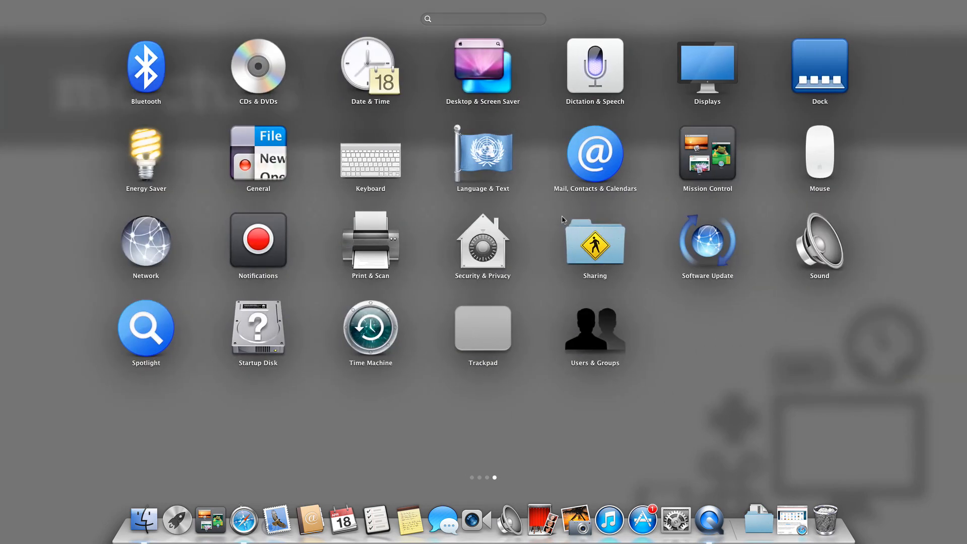
mouse_move(304, 206)
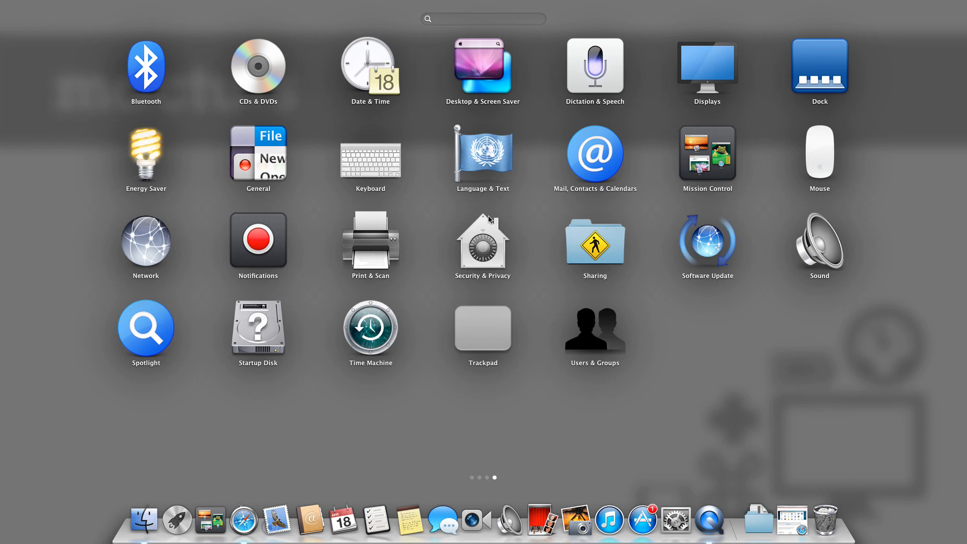
mouse_move(770, 342)
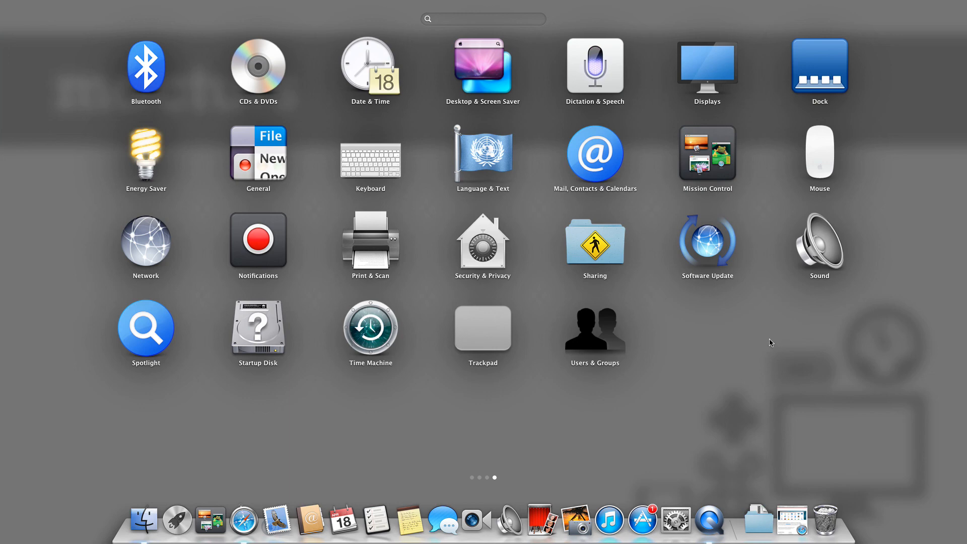